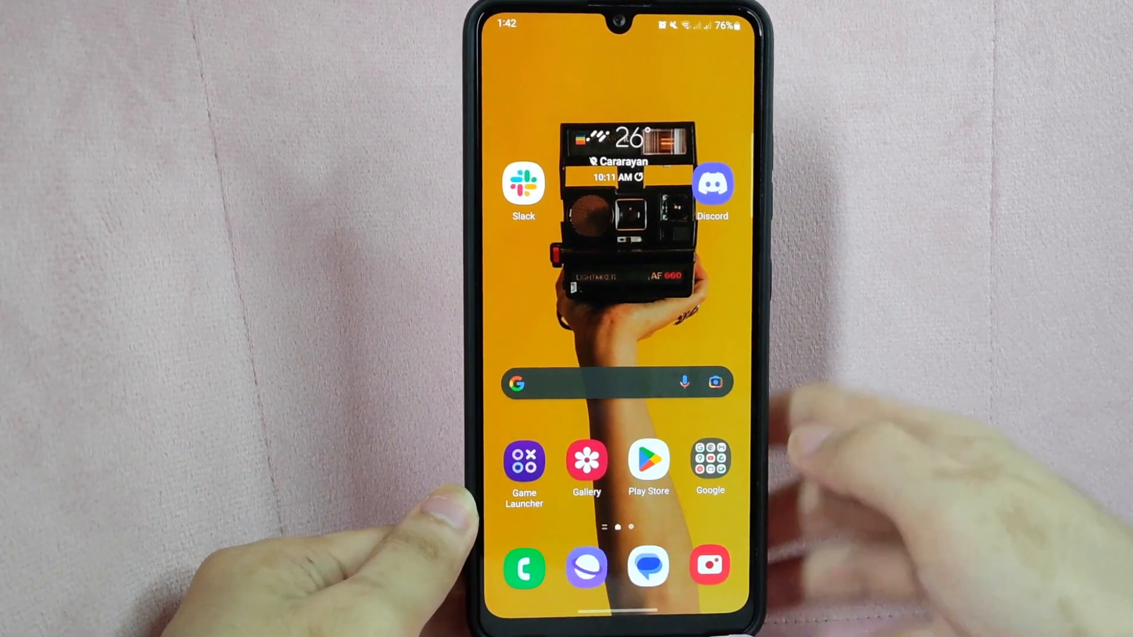
Step: Launch Discord from the Android home screen to reach the #welcome channel
{"action": "left_click", "coordinate": [713, 183]}
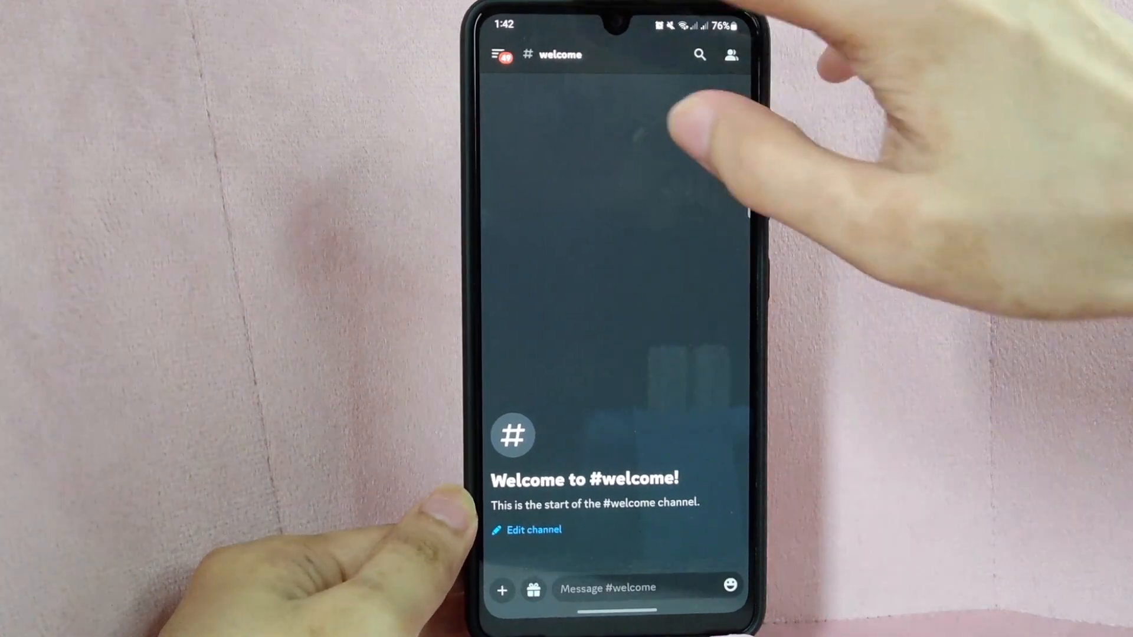
Step: Show the server's channel list and open its server options sheet
{"action": "left_click", "coordinate": [496, 55]}
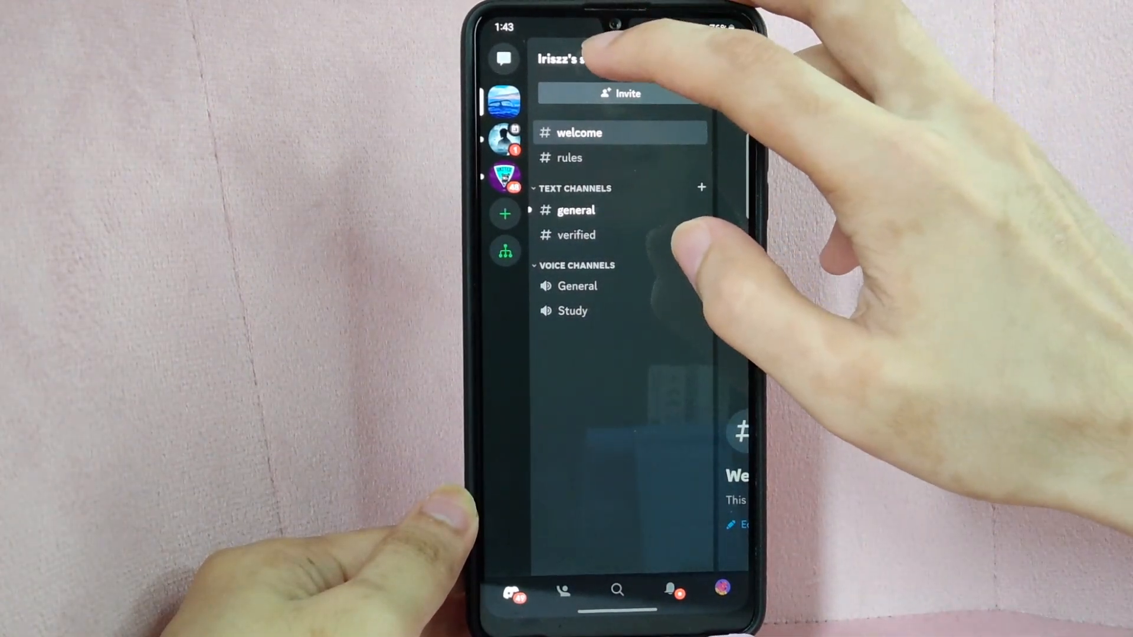
{"action": "left_click", "coordinate": [578, 58]}
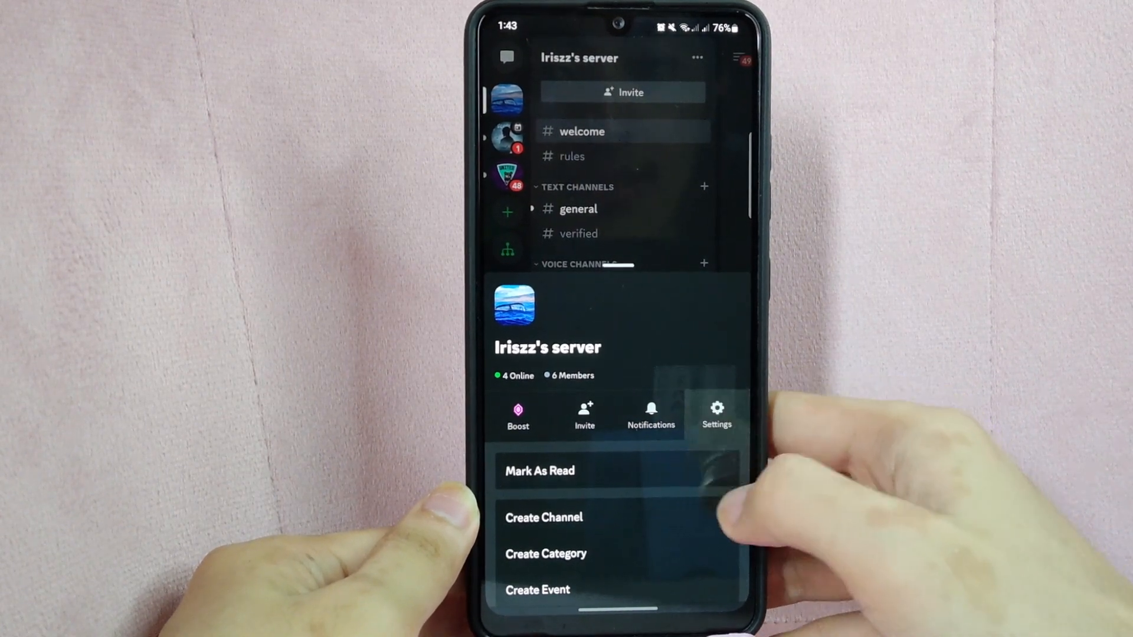
{"action": "left_click", "coordinate": [716, 415]}
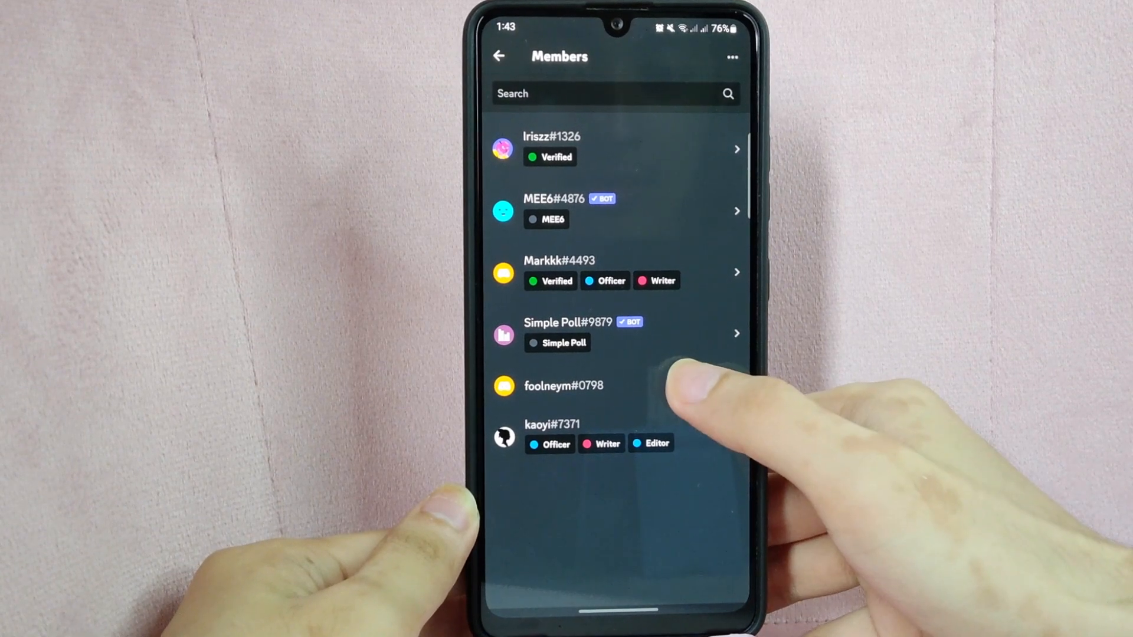
{"action": "left_click", "coordinate": [563, 385]}
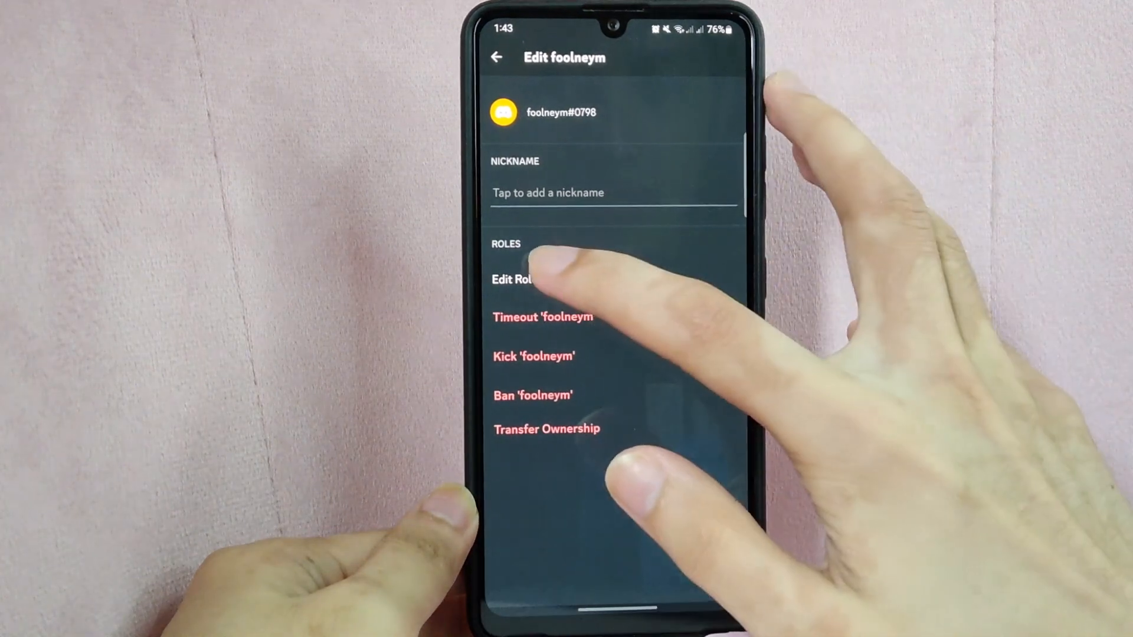
{"action": "left_click", "coordinate": [512, 279]}
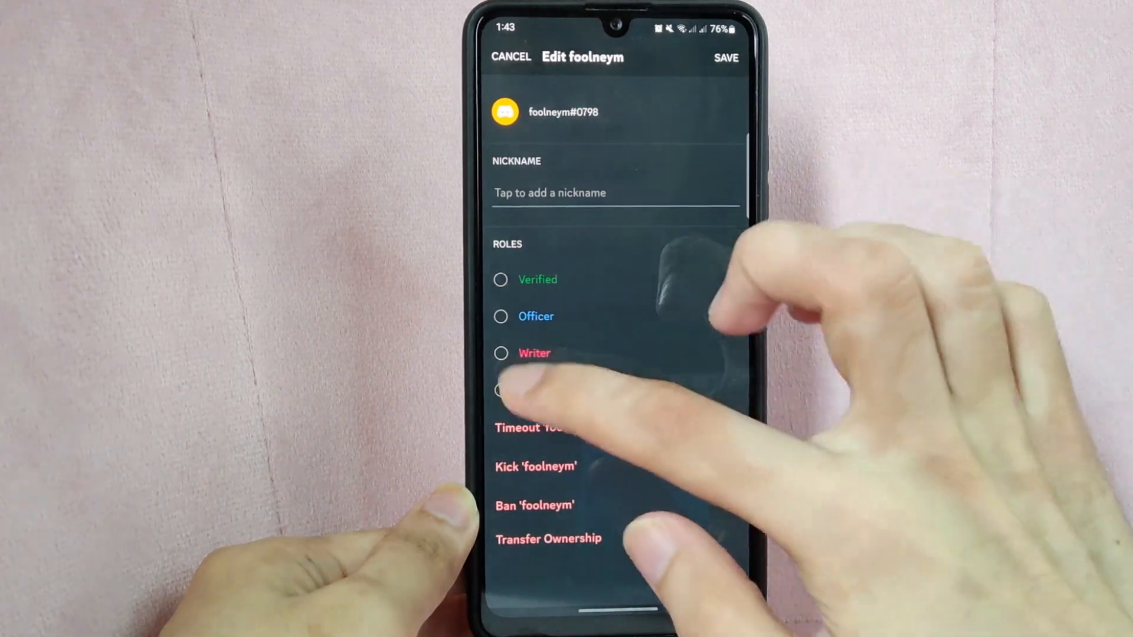
{"action": "left_click", "coordinate": [499, 353]}
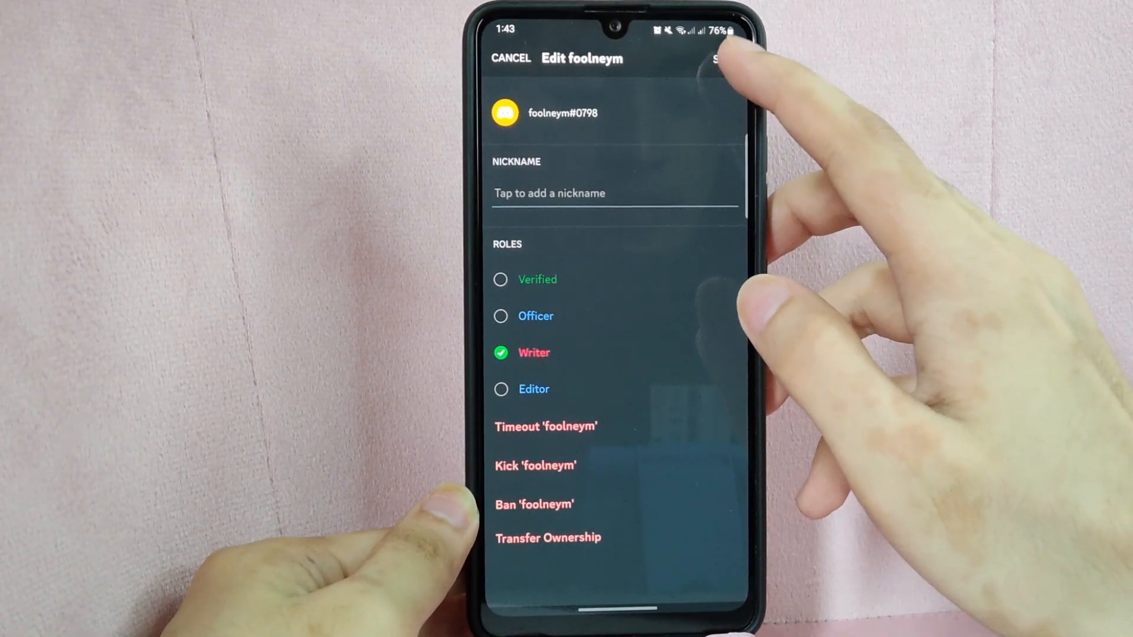
{"action": "left_click", "coordinate": [718, 58]}
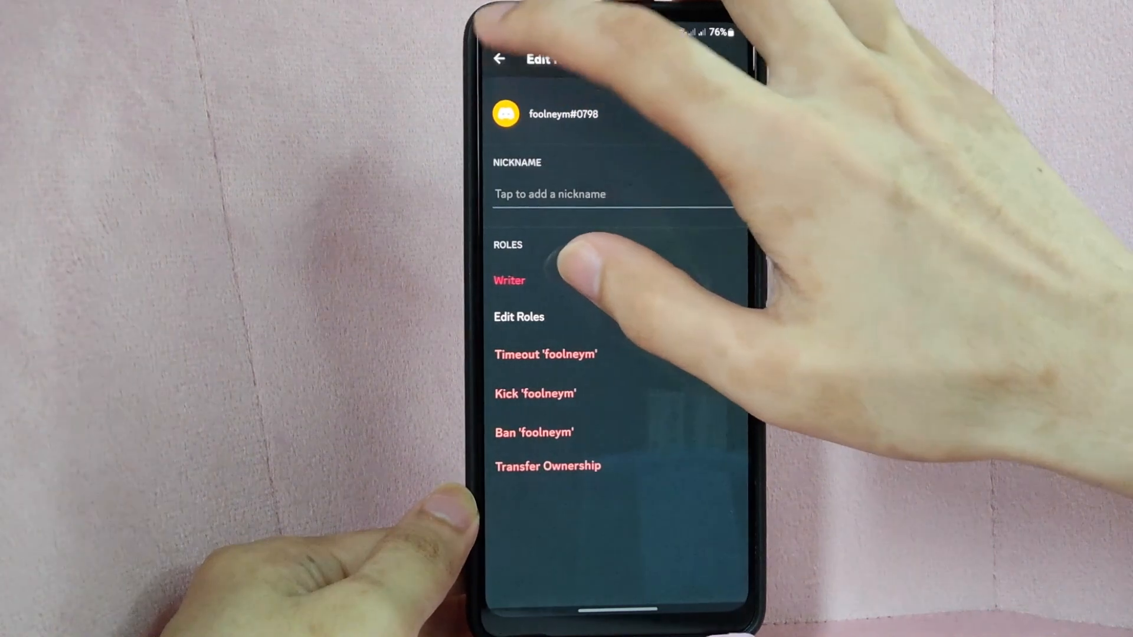
Step: Navigate from Server Settings through Roles to the Officer role's member list
{"action": "left_click", "coordinate": [498, 59]}
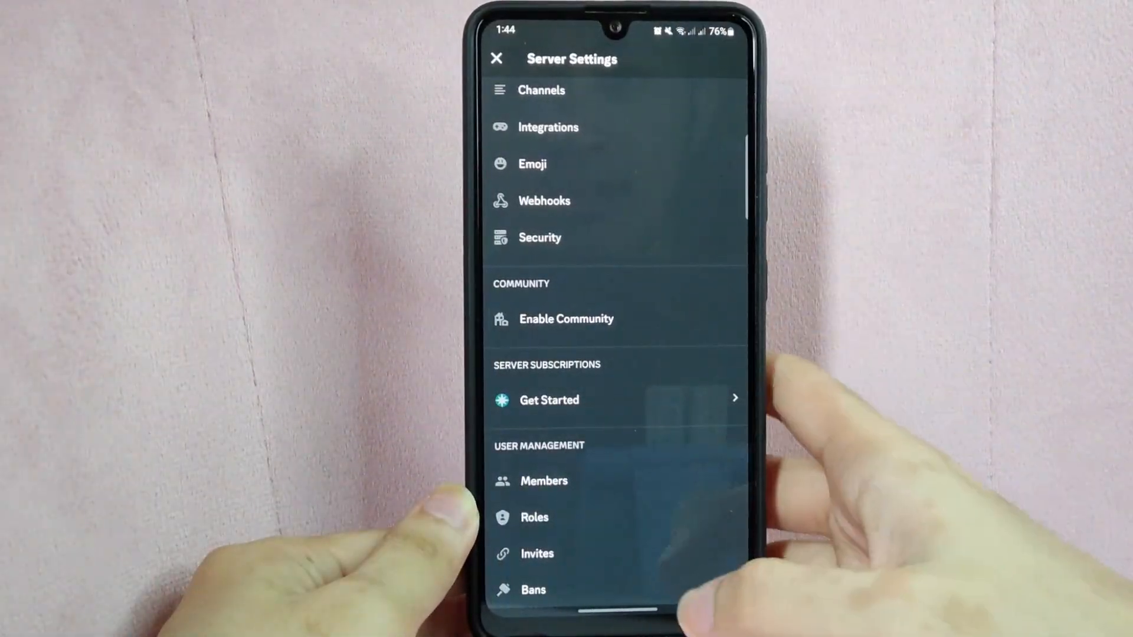
{"action": "left_click", "coordinate": [534, 518]}
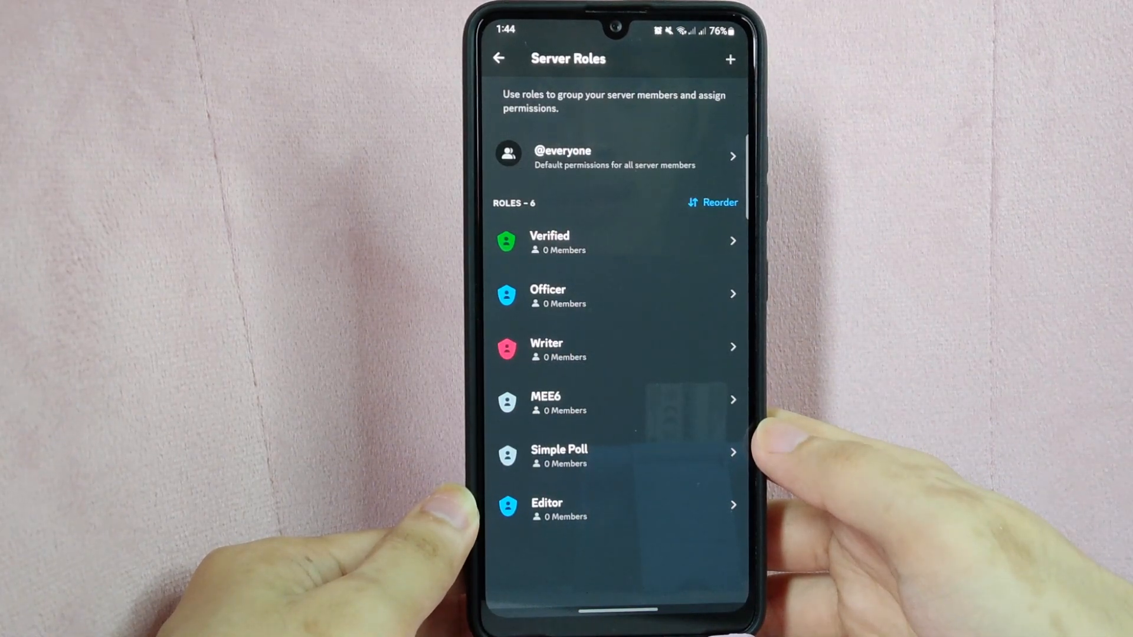
{"action": "left_click", "coordinate": [615, 295]}
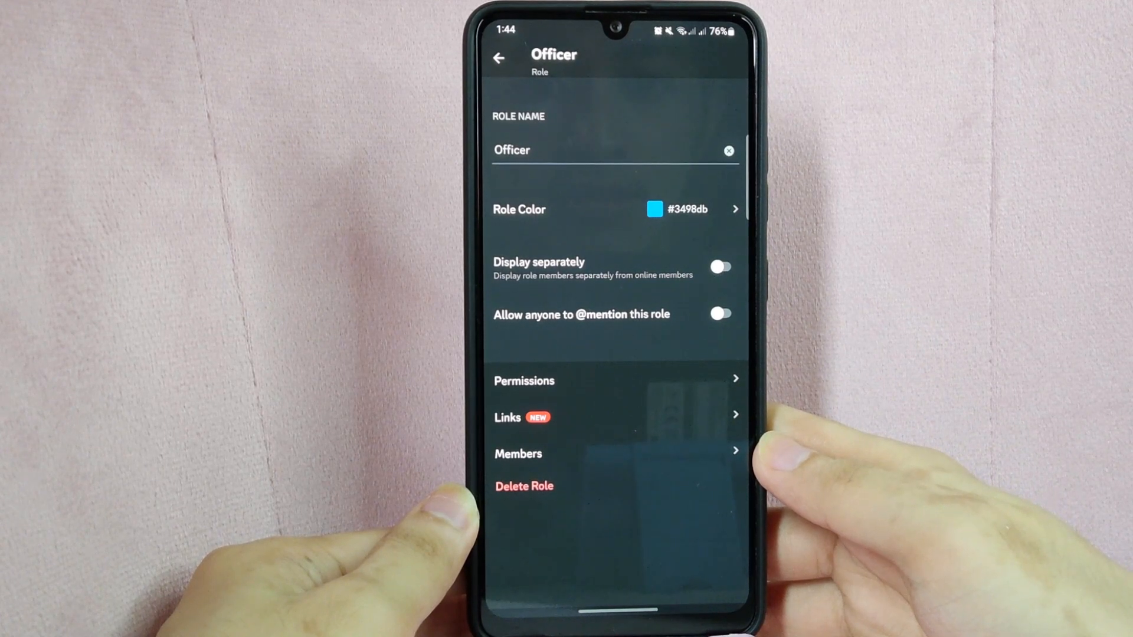
{"action": "left_click", "coordinate": [518, 453]}
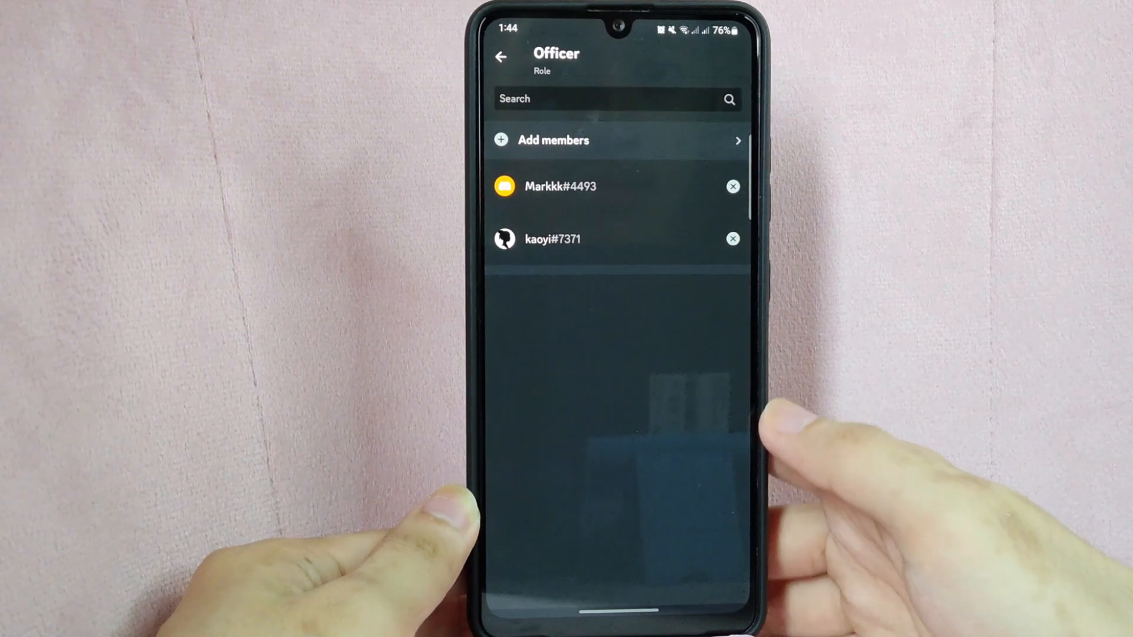
{"action": "left_click", "coordinate": [553, 141]}
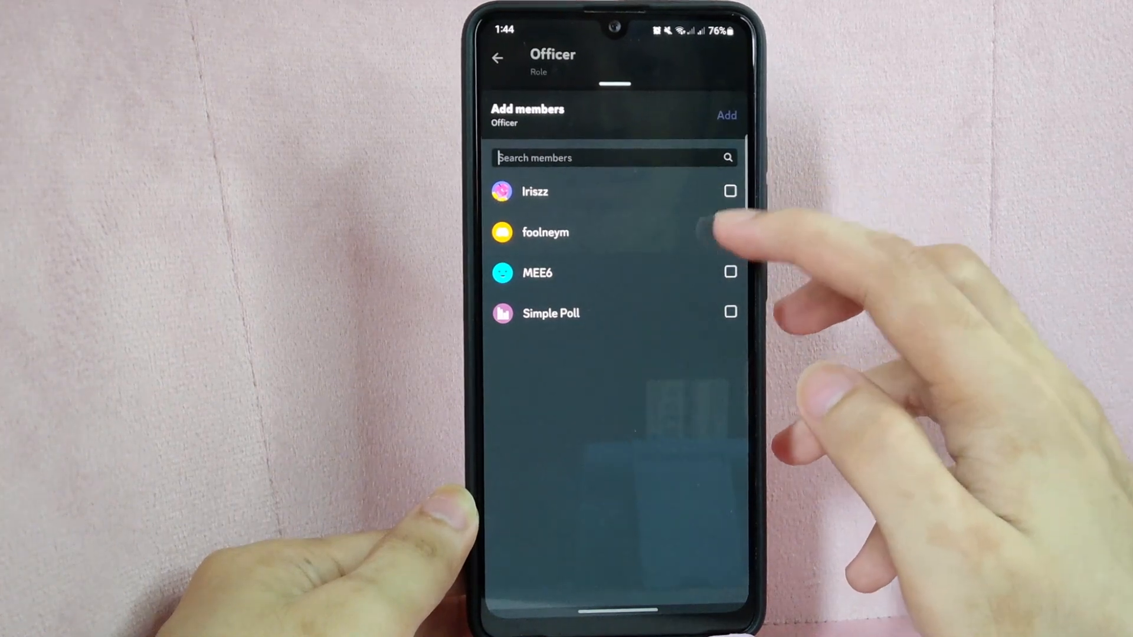
{"action": "left_click", "coordinate": [729, 233]}
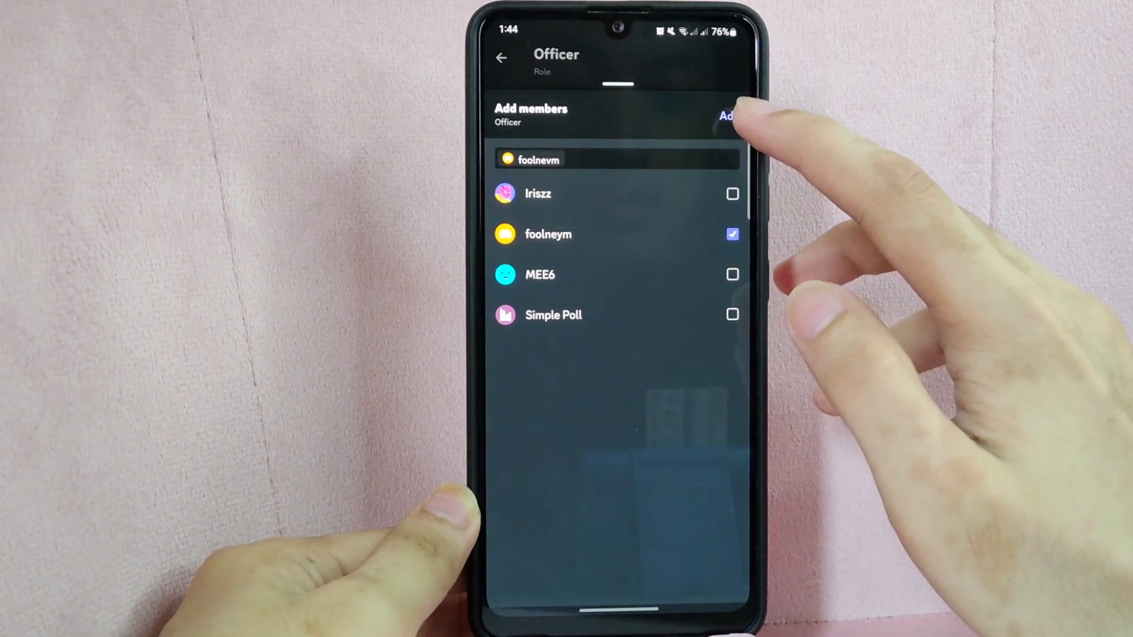
{"action": "left_click", "coordinate": [727, 117]}
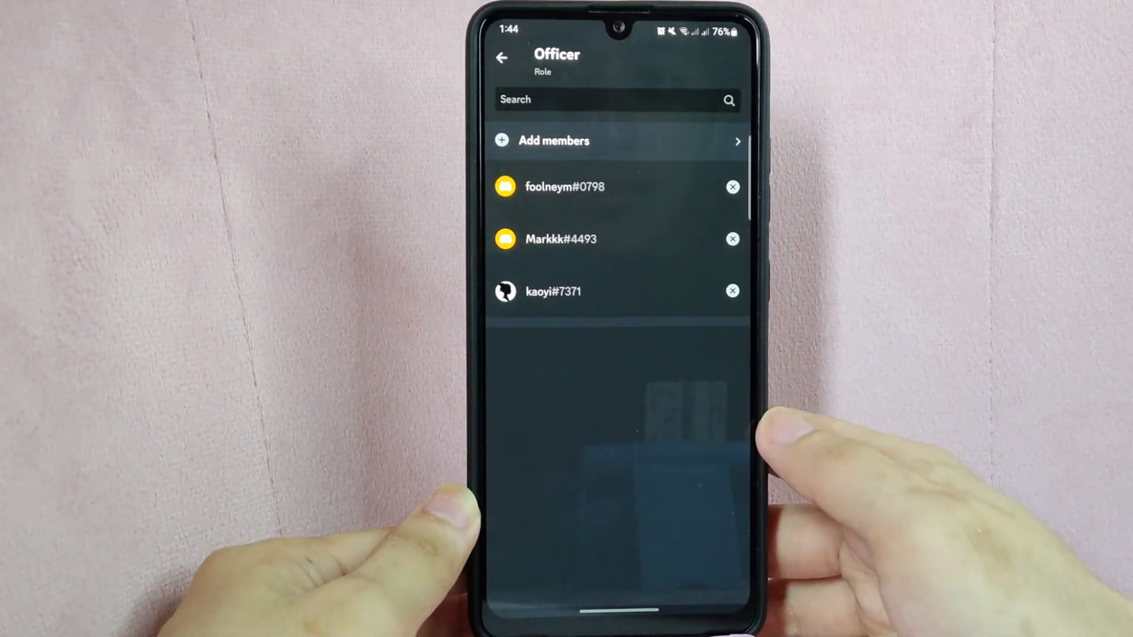